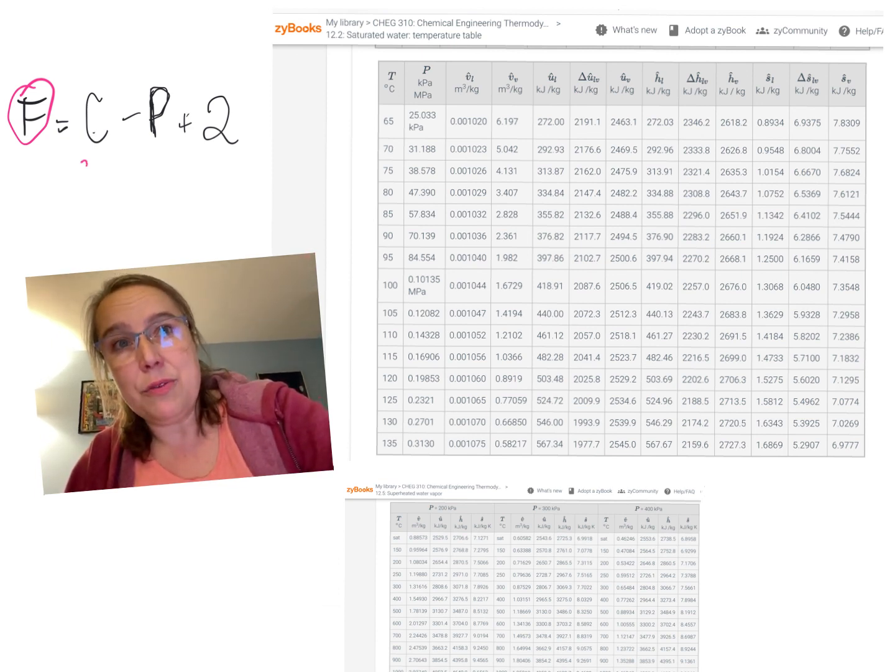
- Label C as 'Comp.' and start the first case with 1 − 1 + 2
type("Comp.")
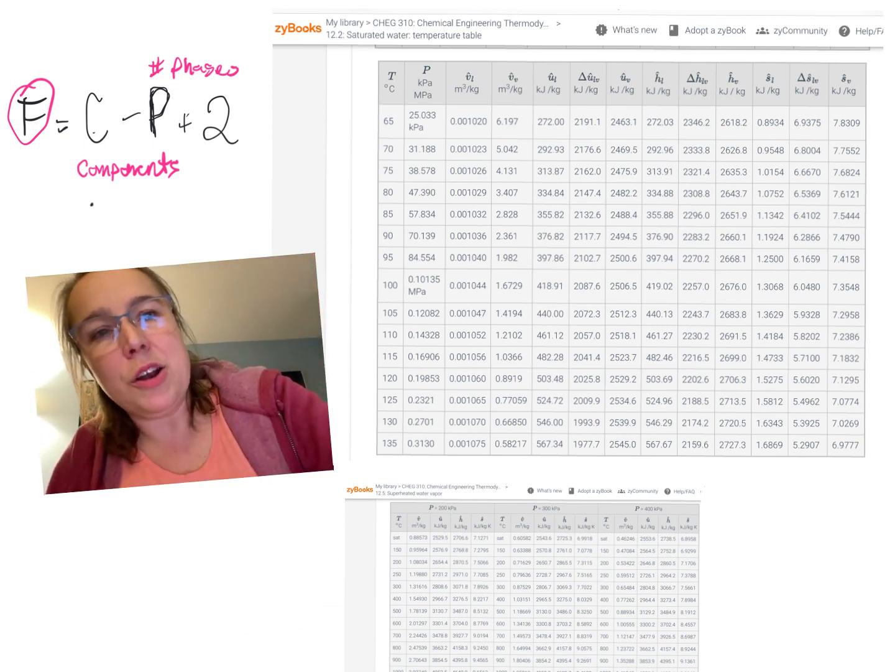
type("1 - 1 + 2")
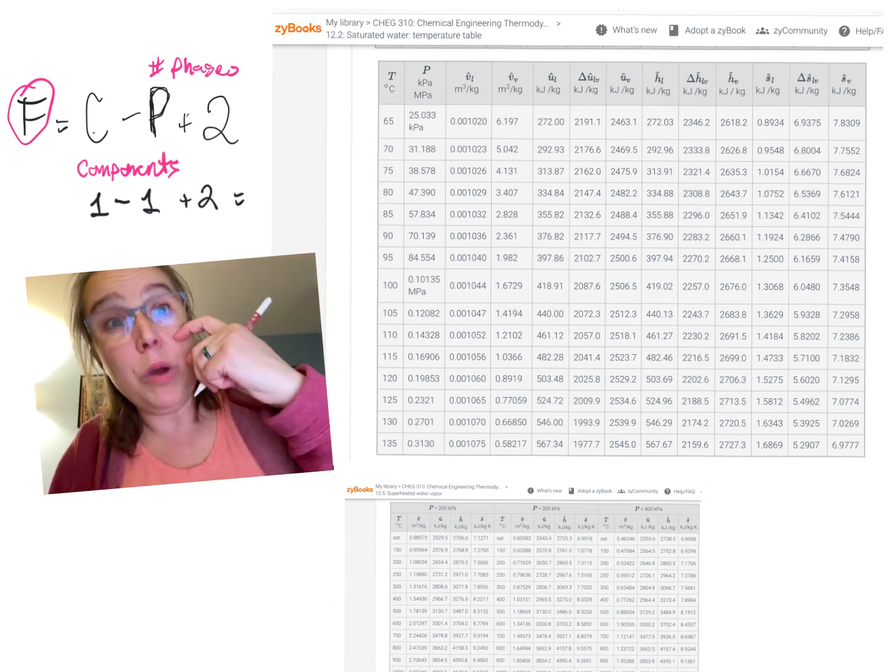
- Finish the first case as '= 2' and begin the second case 1 − 2 + 2
type("=2")
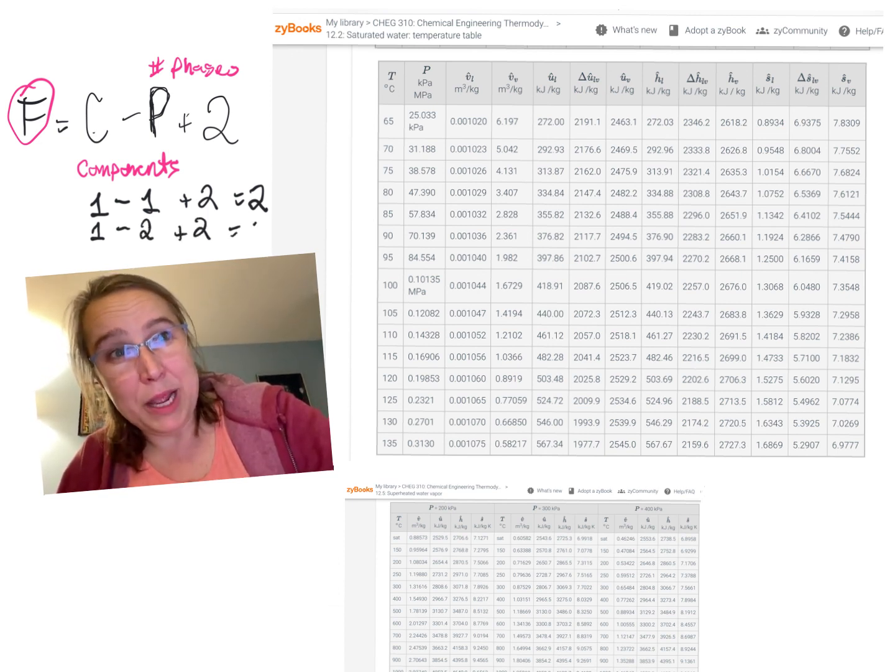
type("1")
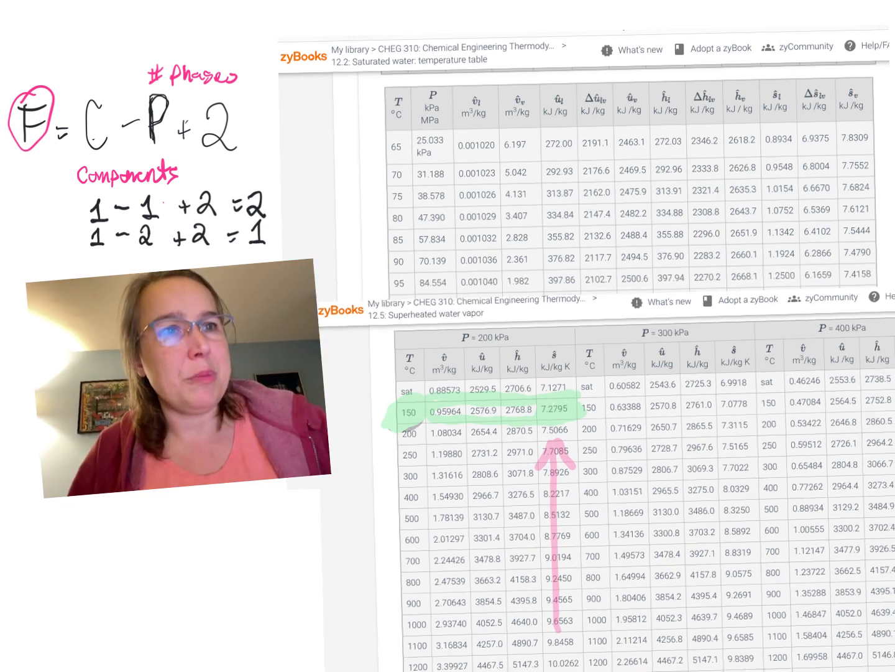
- Underline the 100 °C row of the saturated water table in pink
scroll("down", 3)
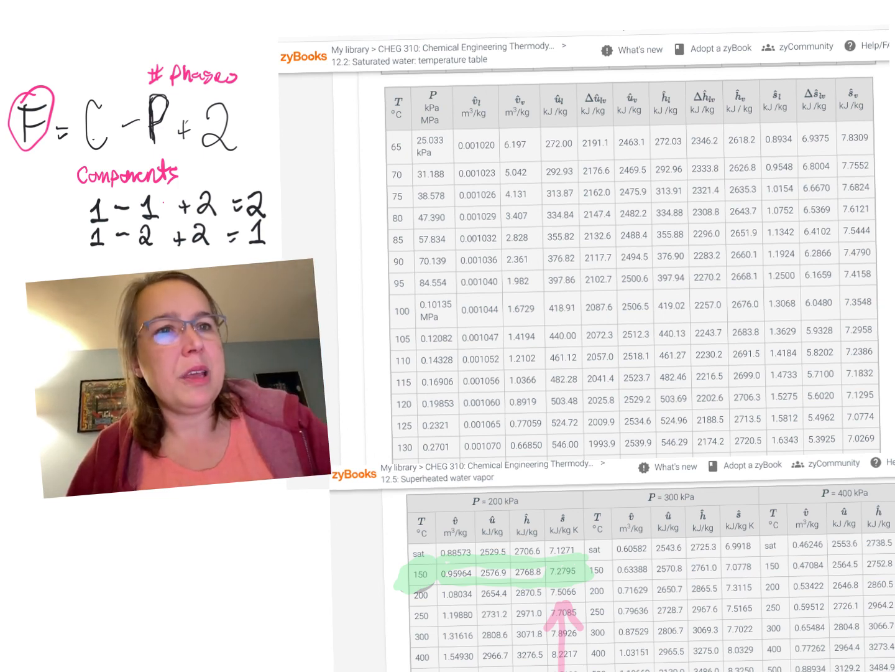
left_click_drag(392, 311, 877, 339)
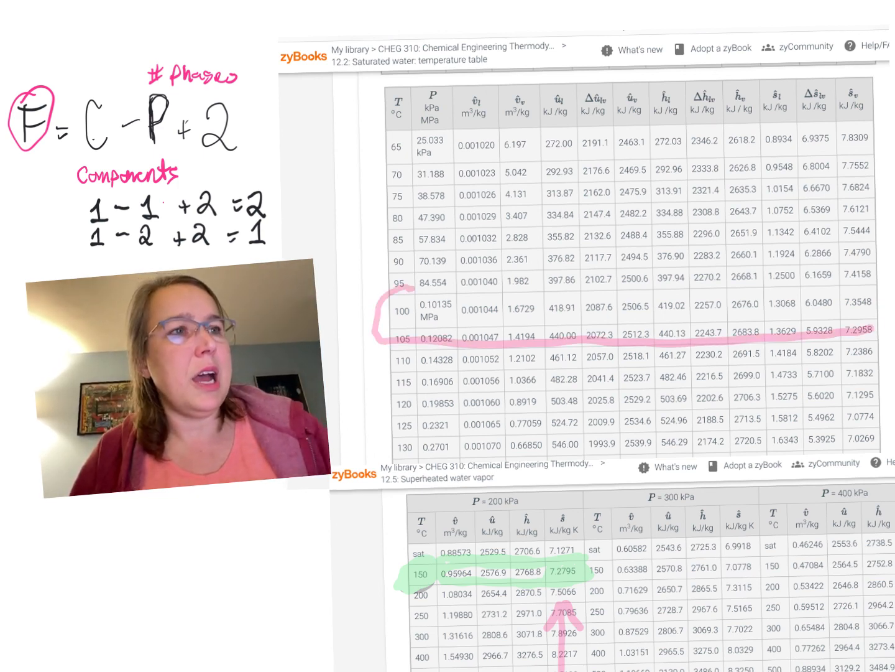